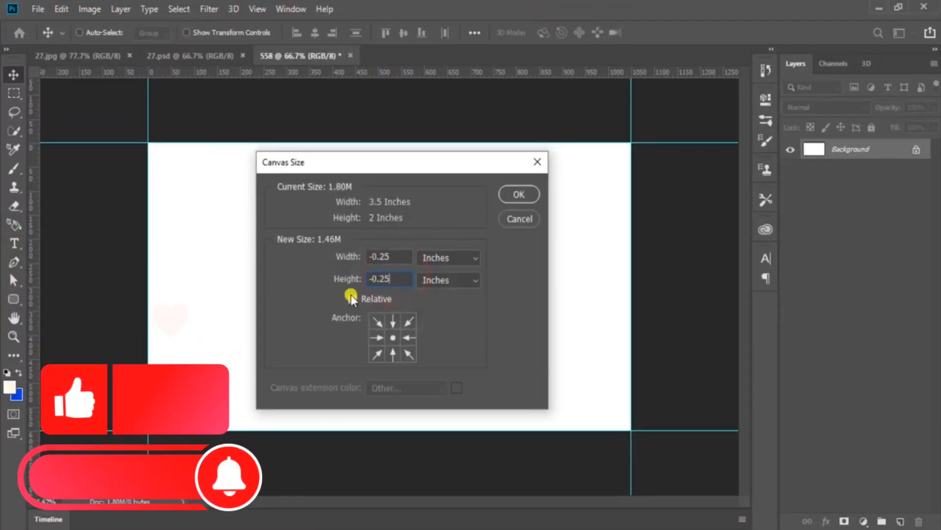
- Shrink the canvas by 0.25 in and give the diagonal shapes an fb3803 orange gradient
click(517, 194)
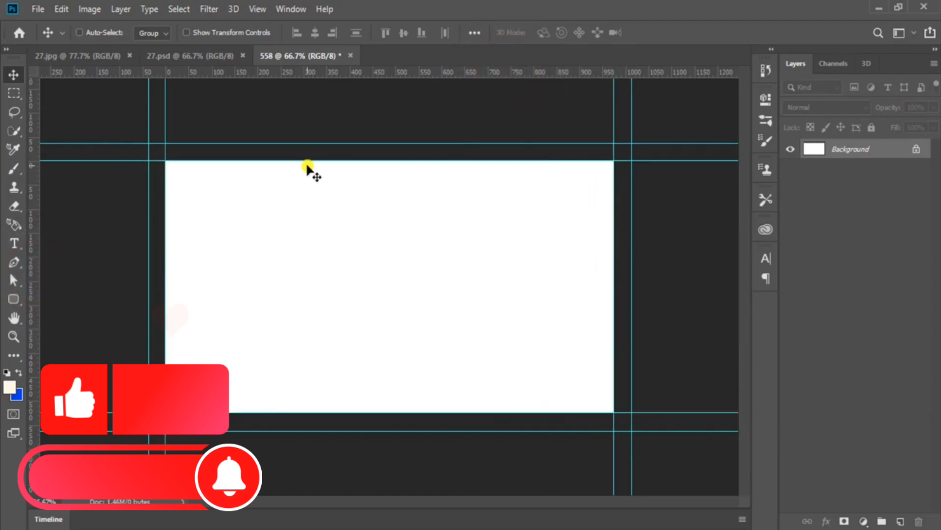
click(89, 9)
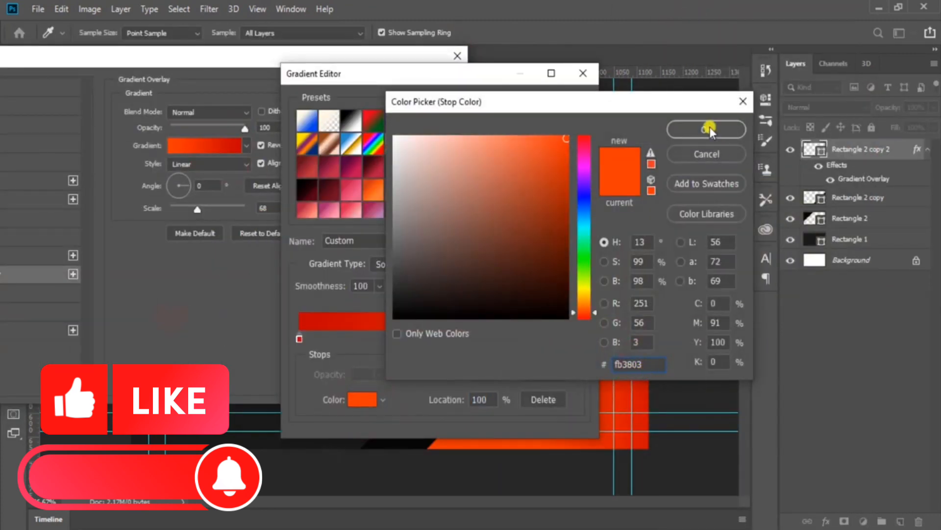
click(706, 129)
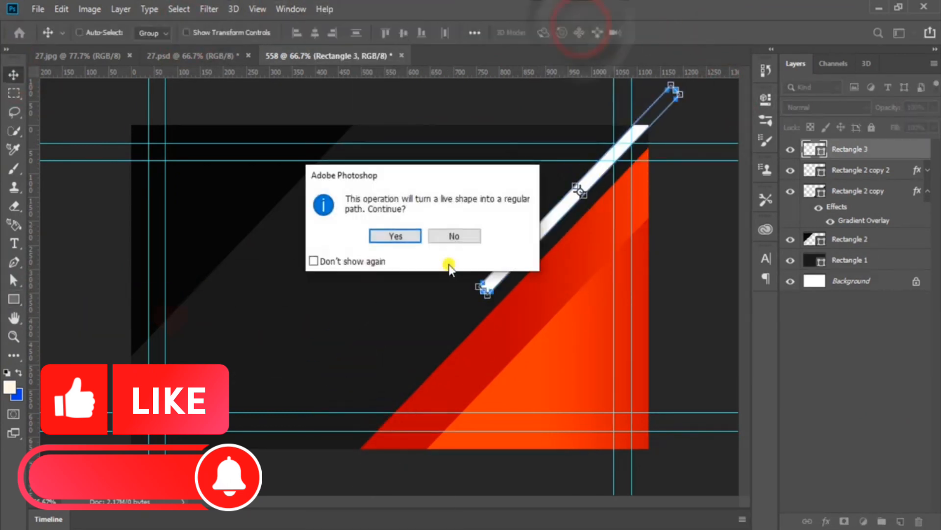
- Convert the rotated rounded stripe to a path and add the QR code, grouped as Qr and BG
click(395, 235)
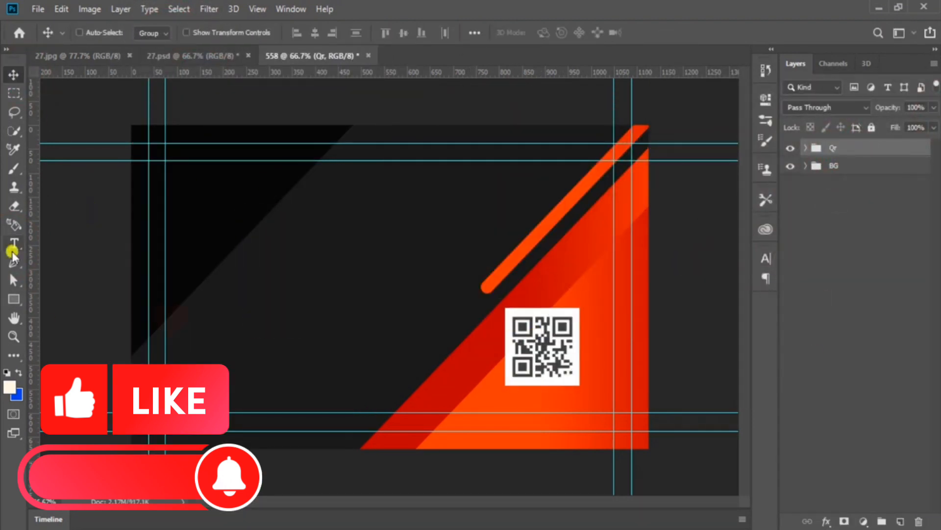
click(14, 244)
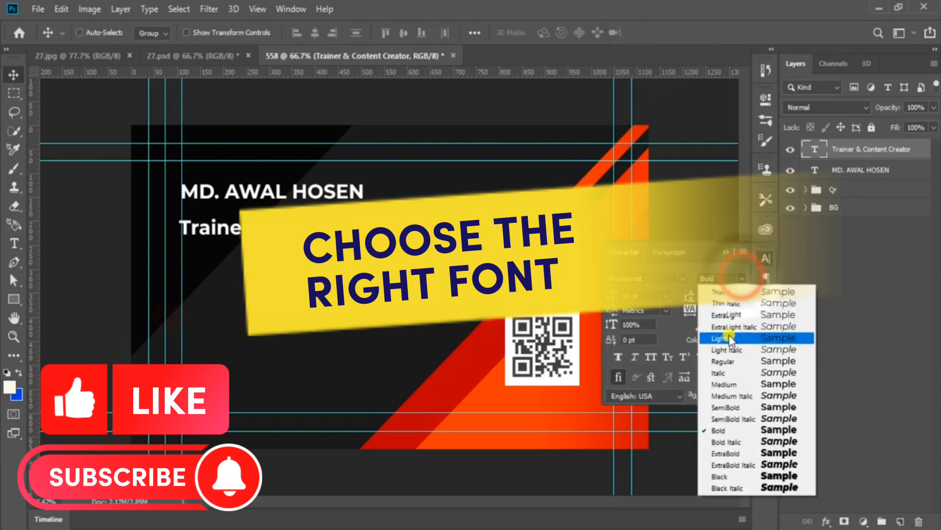
- Set the title to Montserrat Light and color the name orange with an underline
click(693, 338)
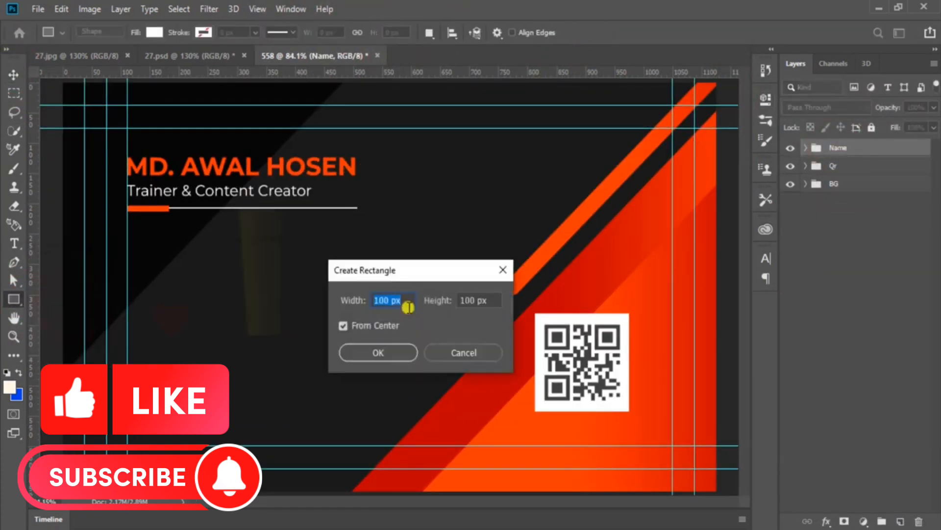
- Create a 100 × 100 px square shape for the contact icon
click(377, 353)
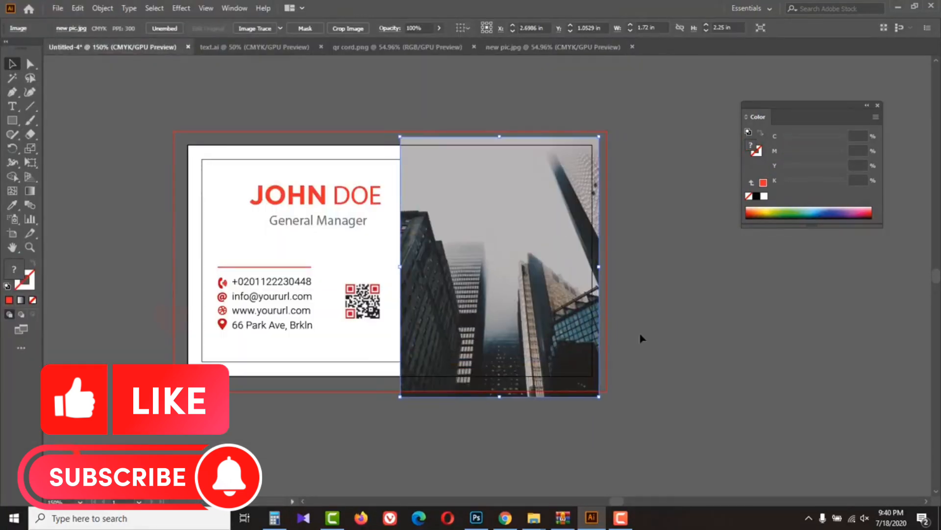
- Clip the building photo with a mask and draw a rectangle over its edge
right_click(498, 264)
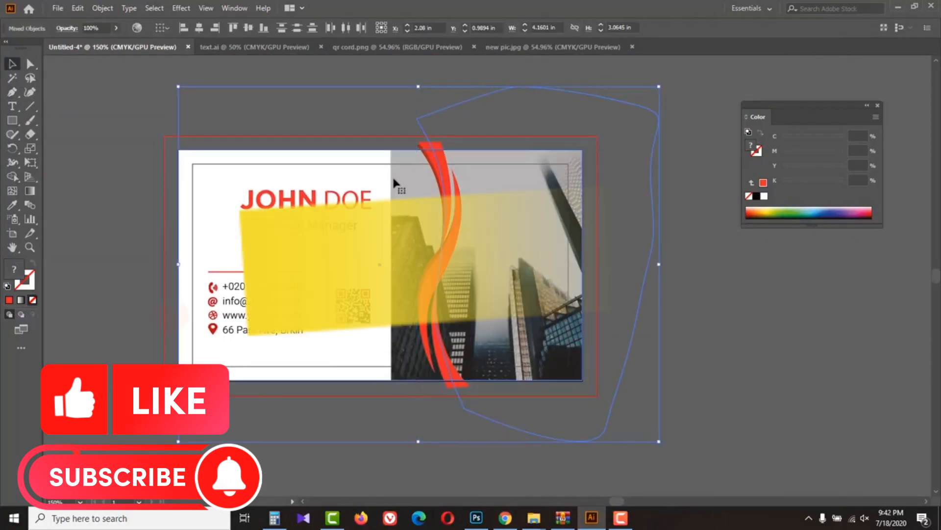
click(11, 120)
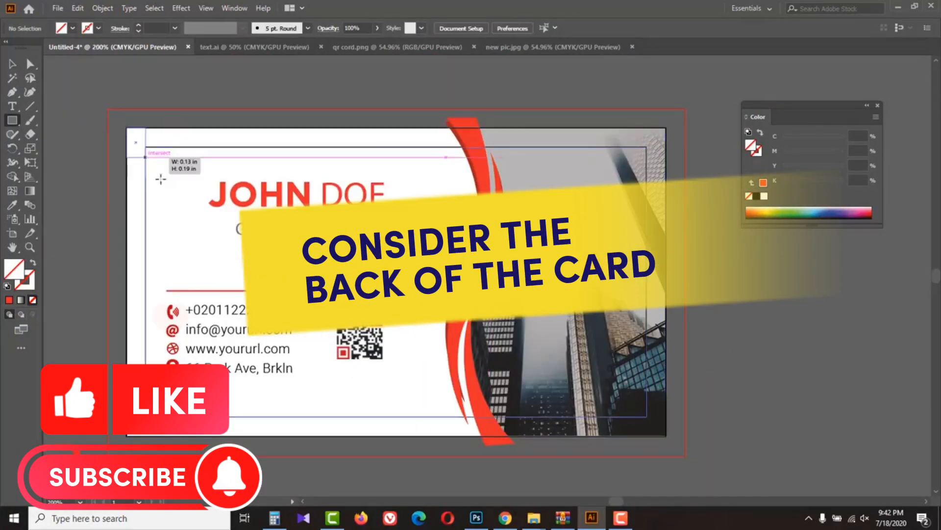
right_click(546, 283)
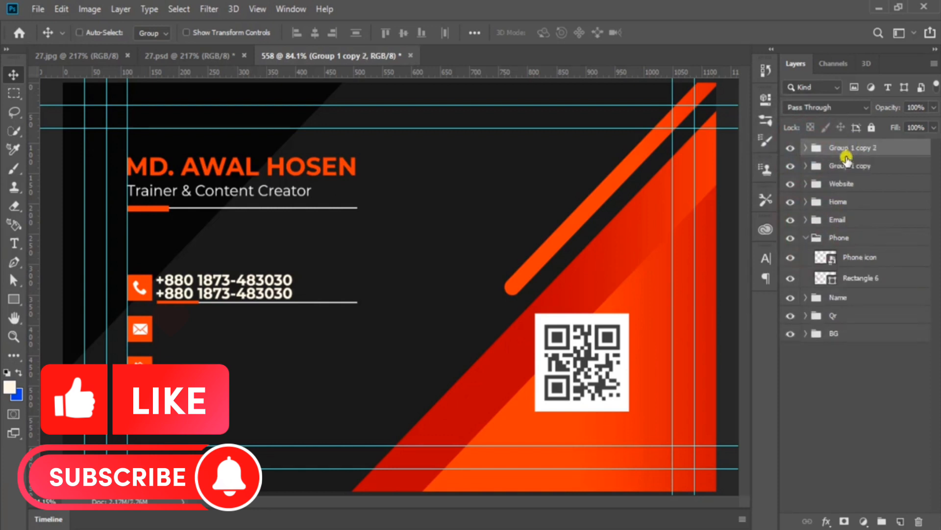
- Enter the email text 'adsgd25@' in the duplicated Email row
text(adsgd25@)
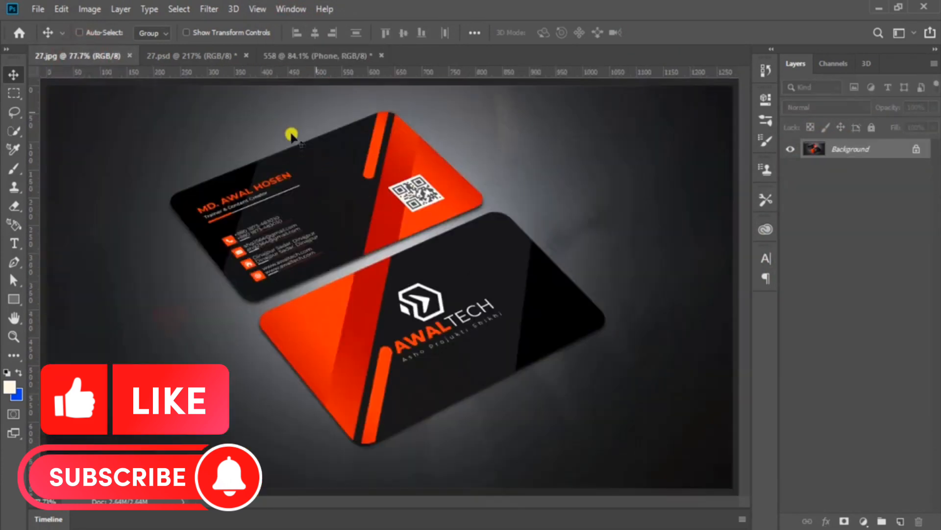
- Open File > New to see the A4 preset's size and units
click(315, 55)
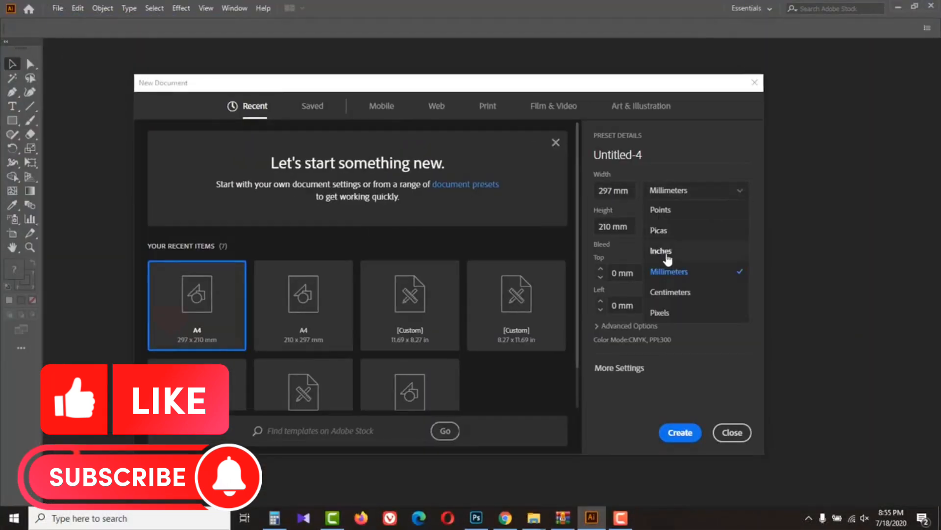
- Create an inches card with an inner border and red JOHN DOE above General Manager
click(661, 250)
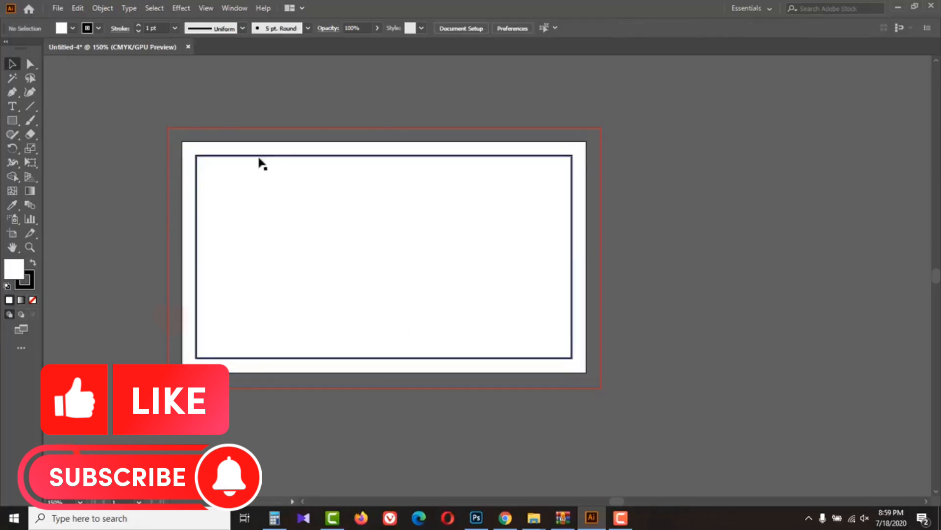
text(JOHN DOE)
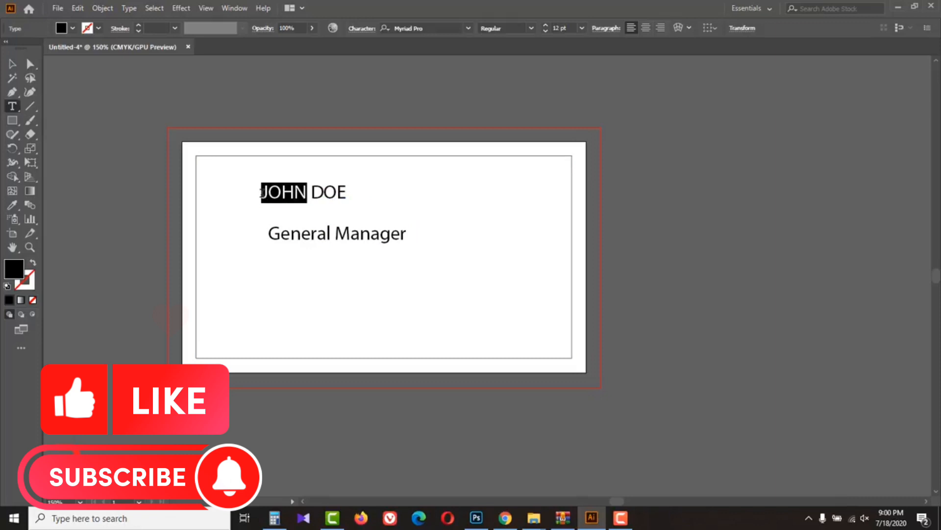
click(12, 63)
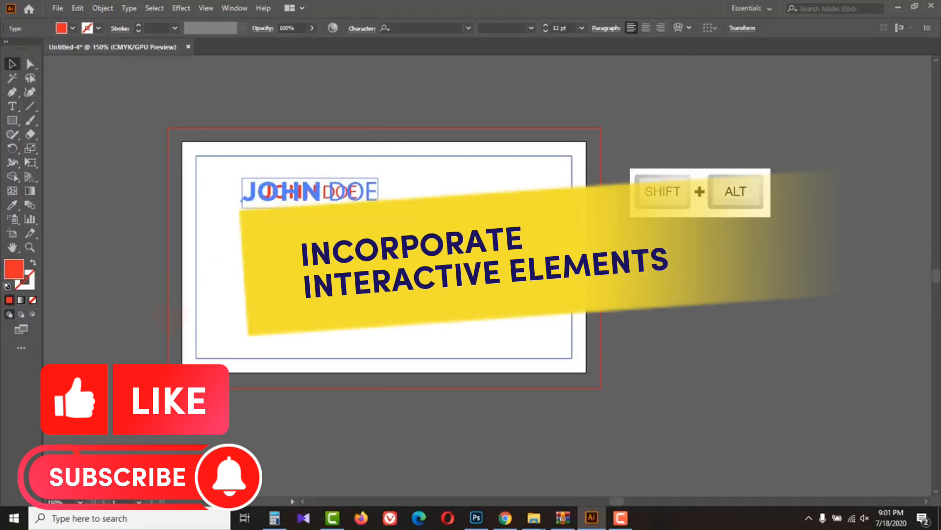